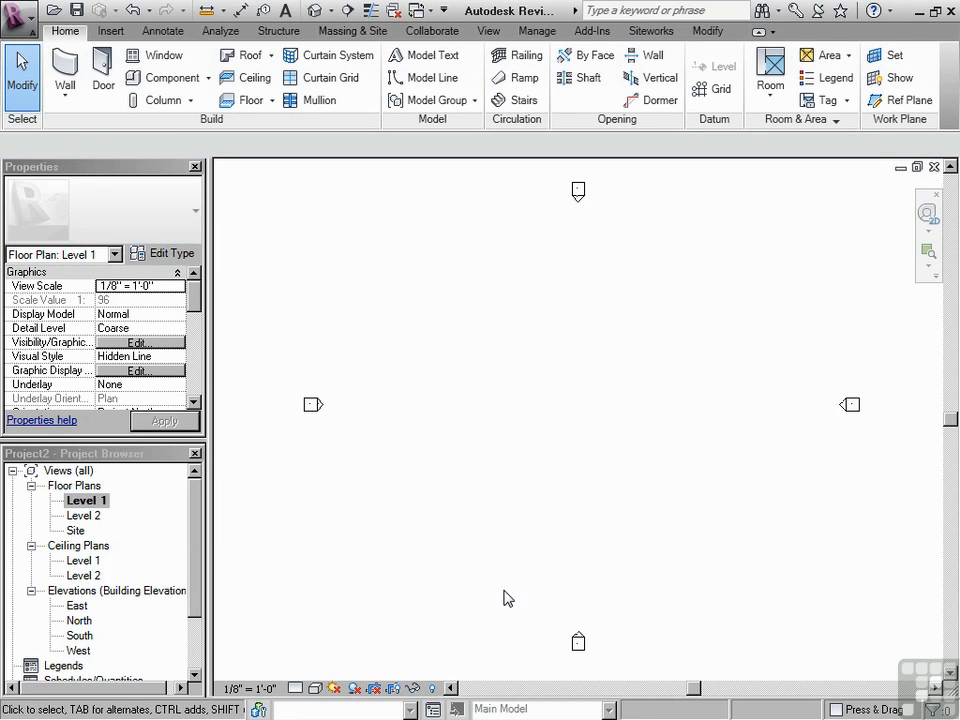
mouse_move(568, 428)
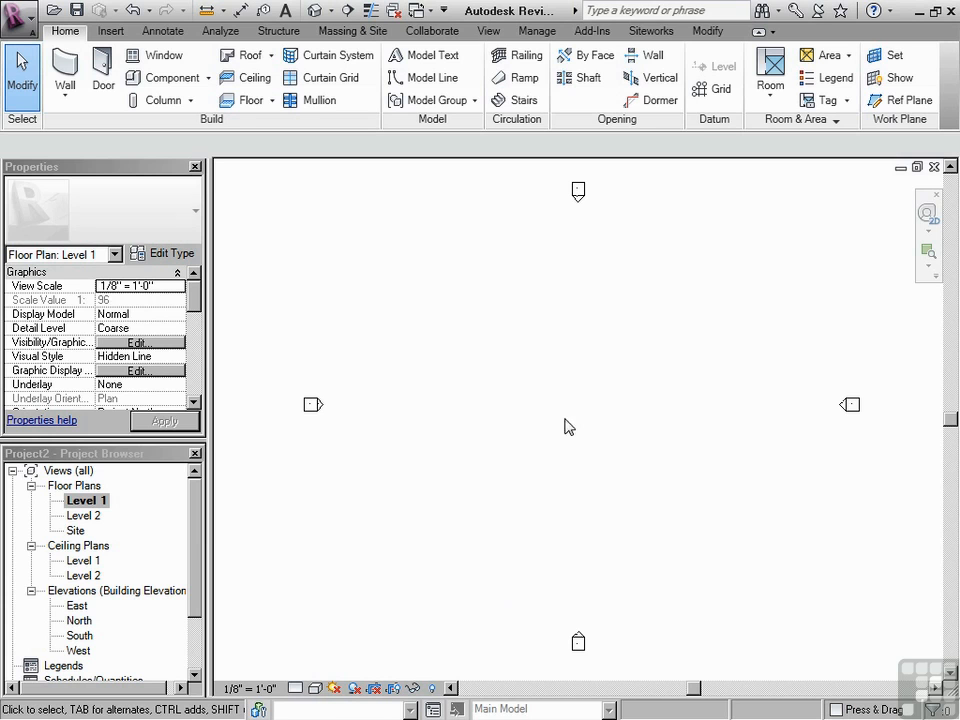
mouse_move(64, 70)
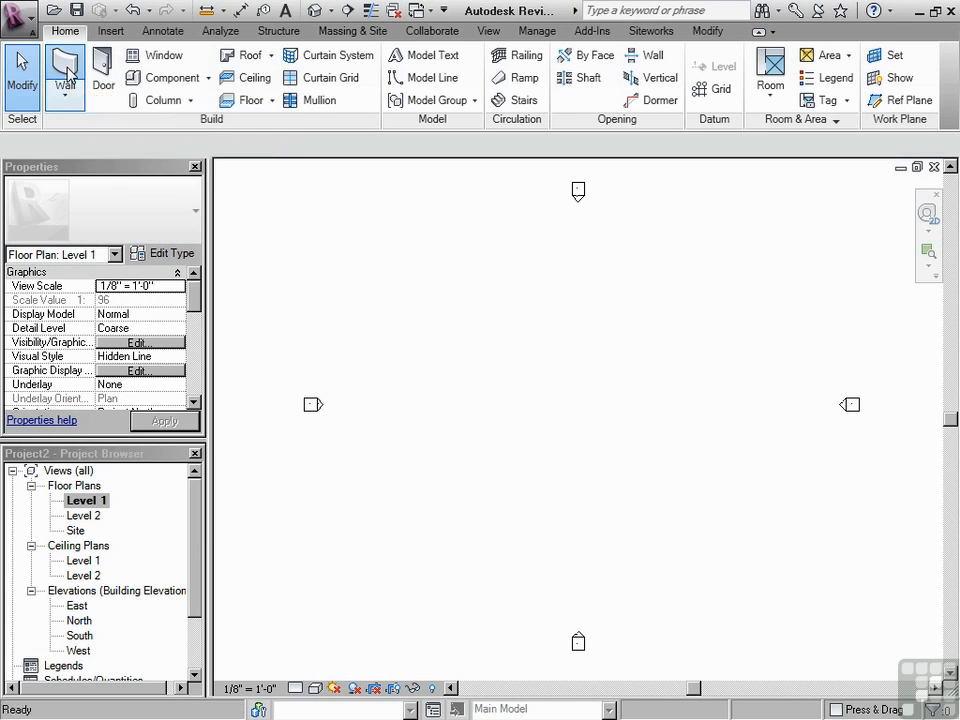
Start the Wall tool to sketch an L-shaped wall outline on Level 1
click(64, 76)
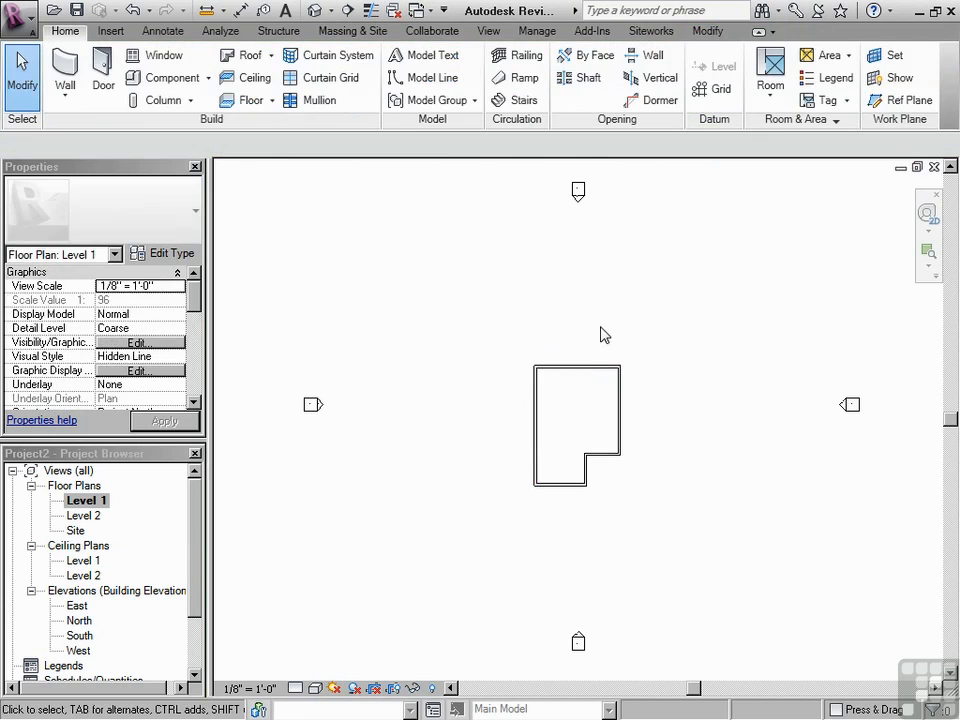
mouse_move(672, 512)
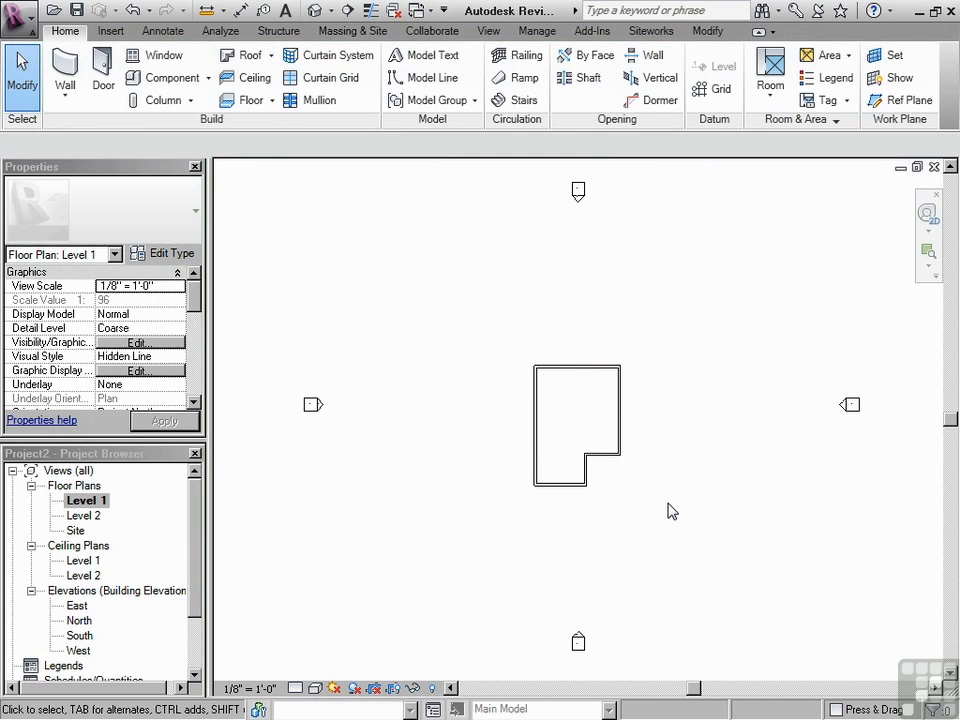
mouse_move(664, 516)
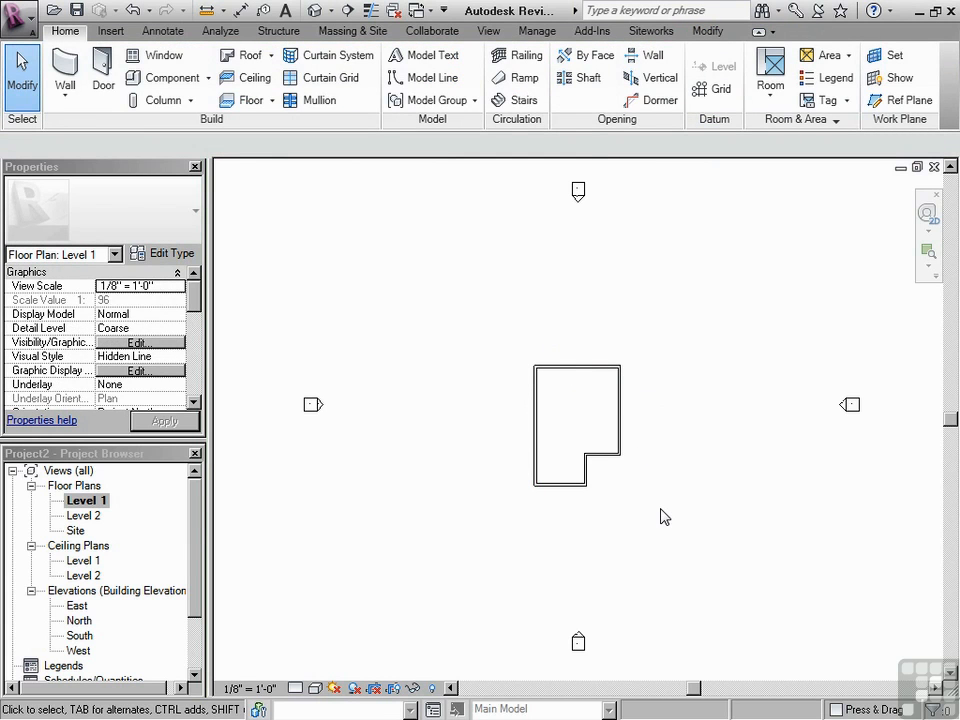
mouse_move(640, 494)
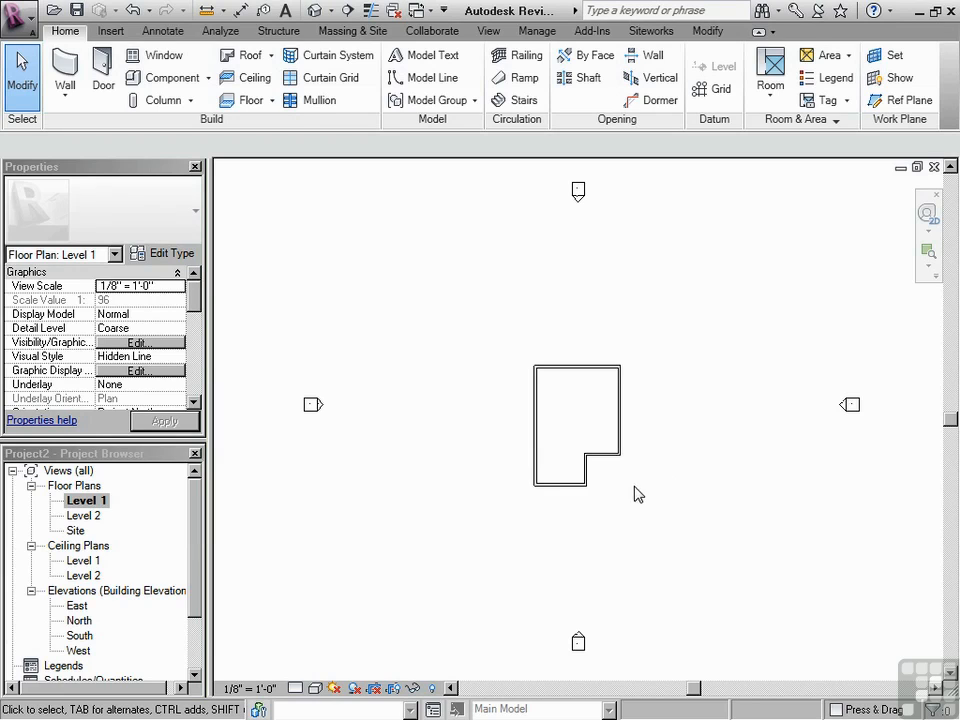
mouse_move(660, 426)
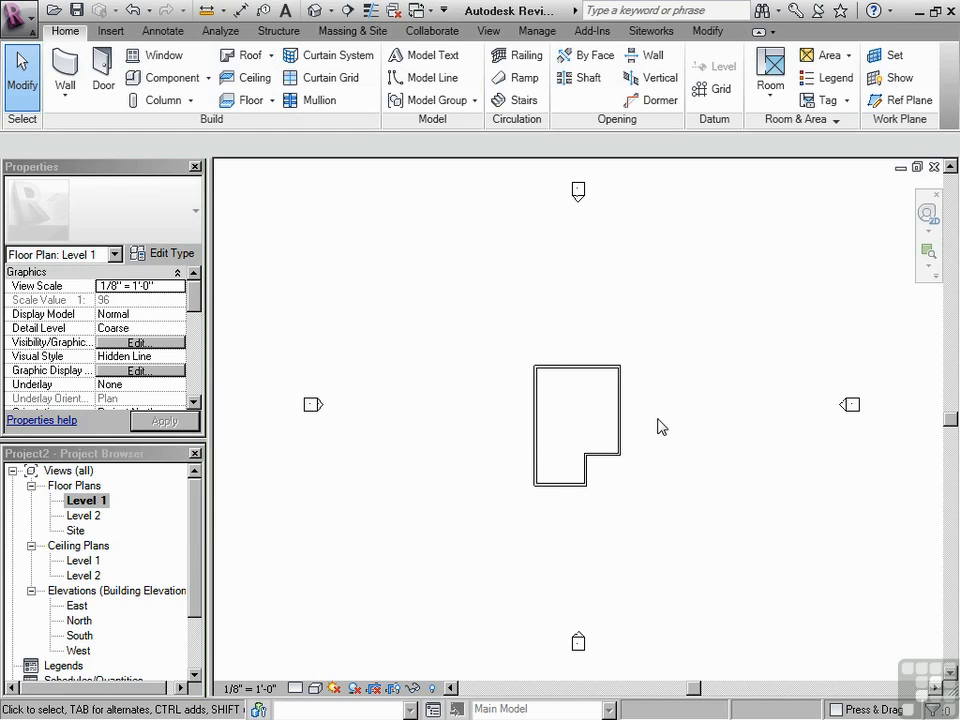
mouse_move(668, 348)
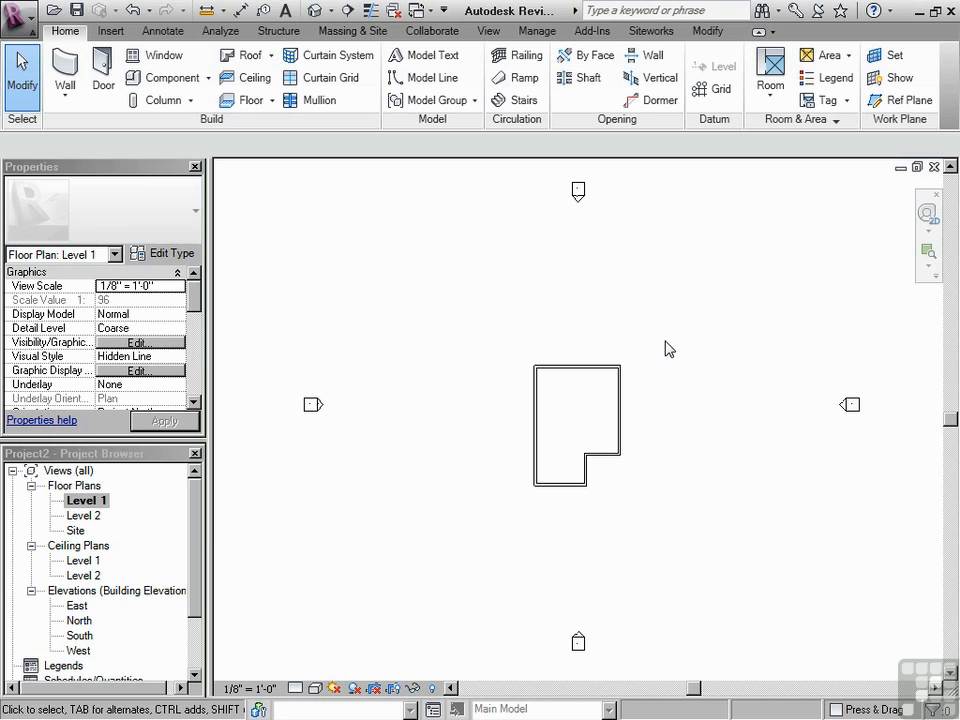
mouse_move(644, 444)
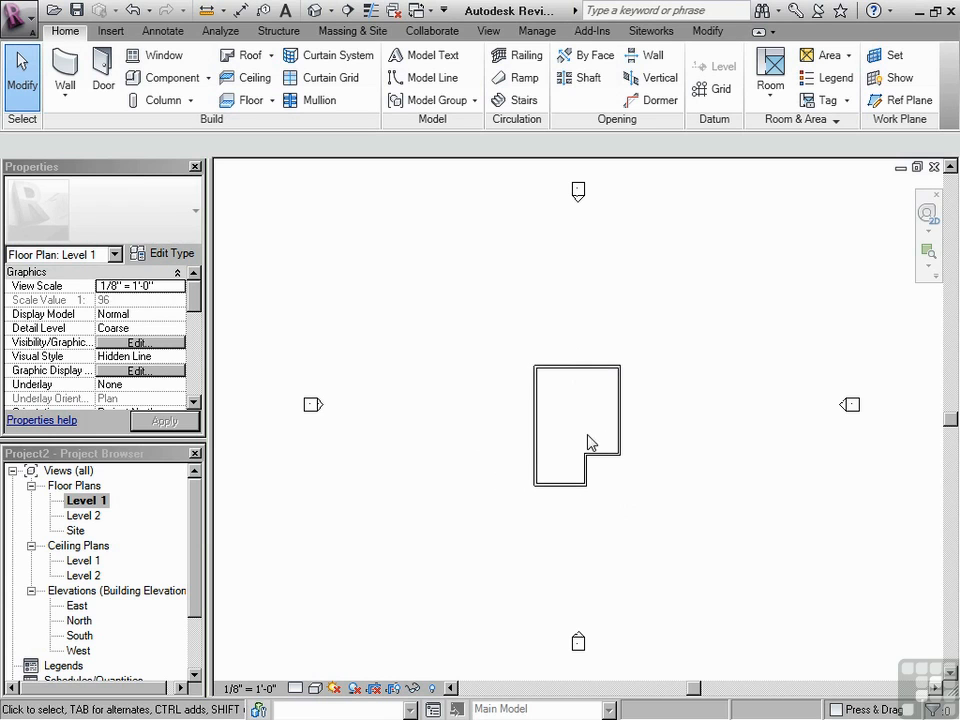
mouse_move(648, 366)
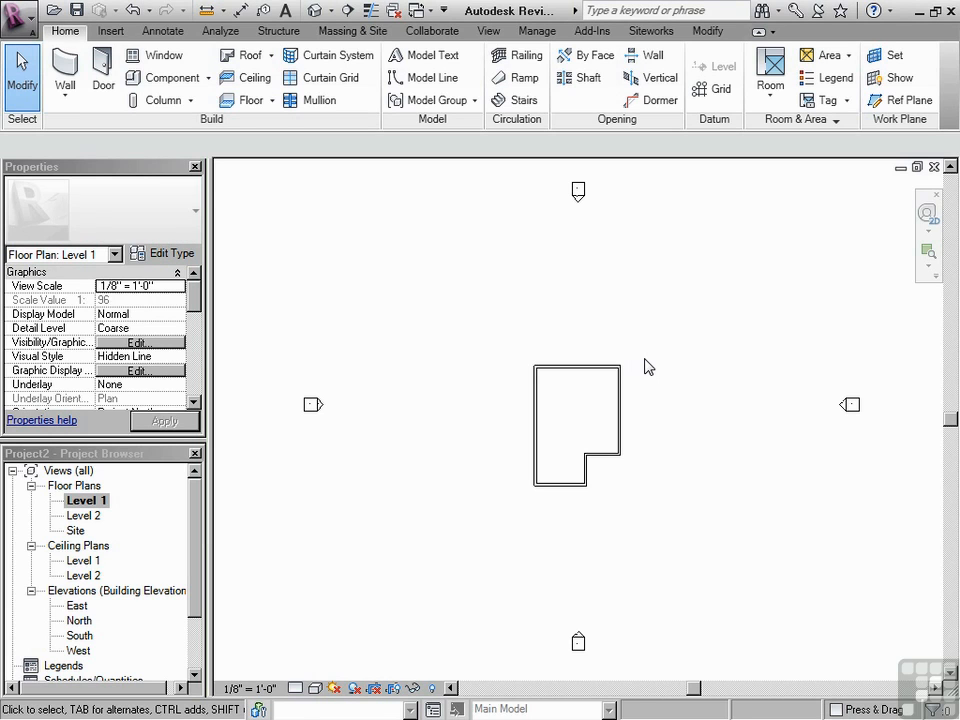
Switch to the Site plan and select the L-shaped walls for removal
double_click(78, 530)
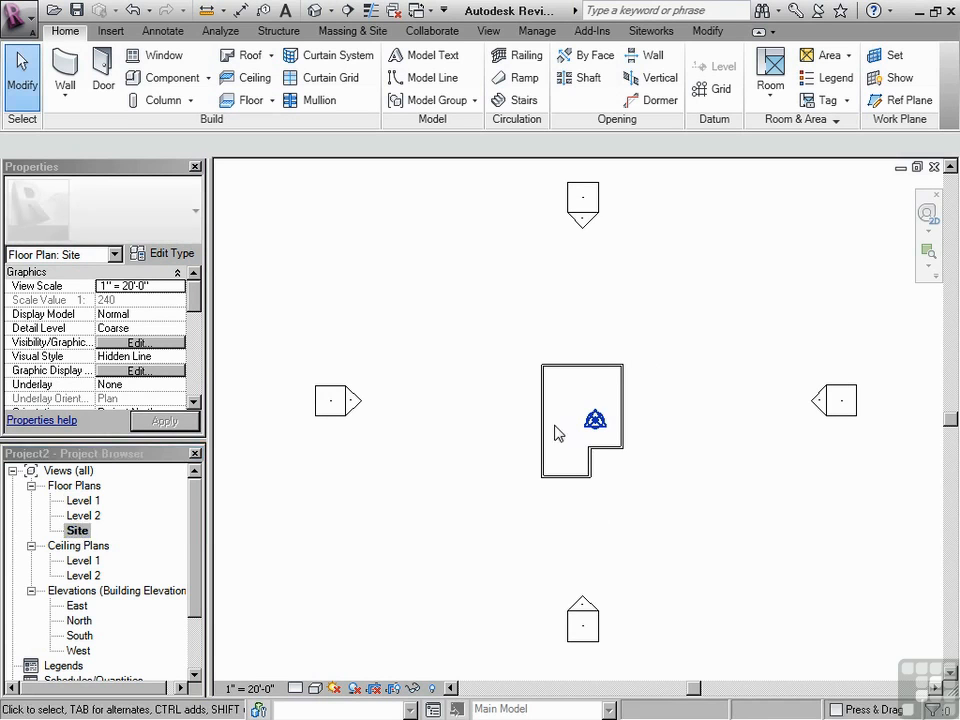
mouse_move(516, 456)
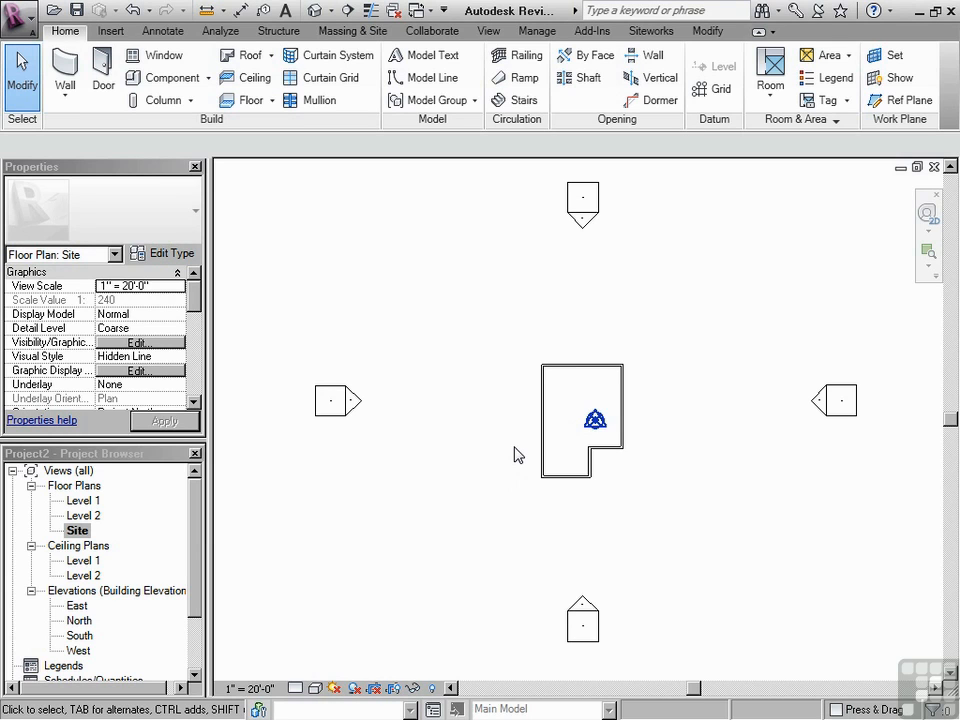
mouse_move(376, 408)
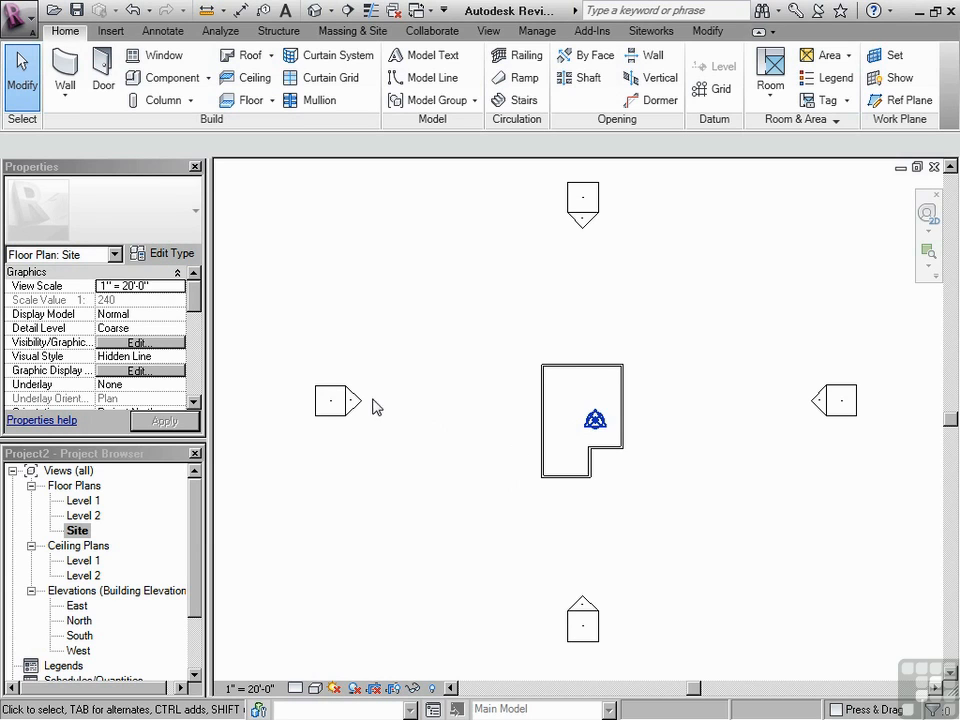
click(584, 206)
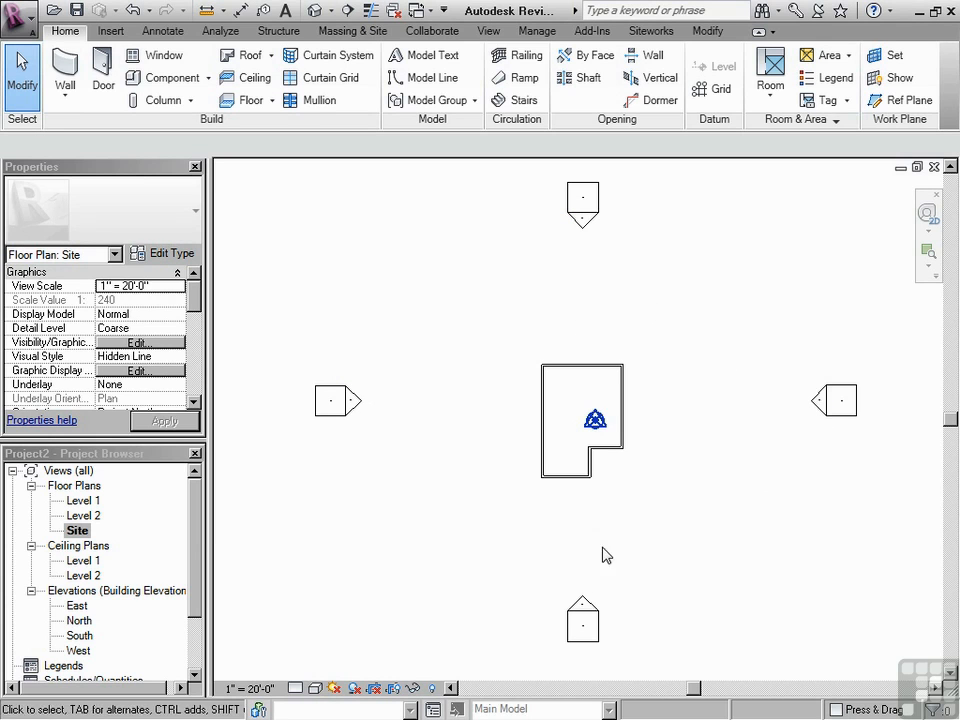
mouse_move(594, 544)
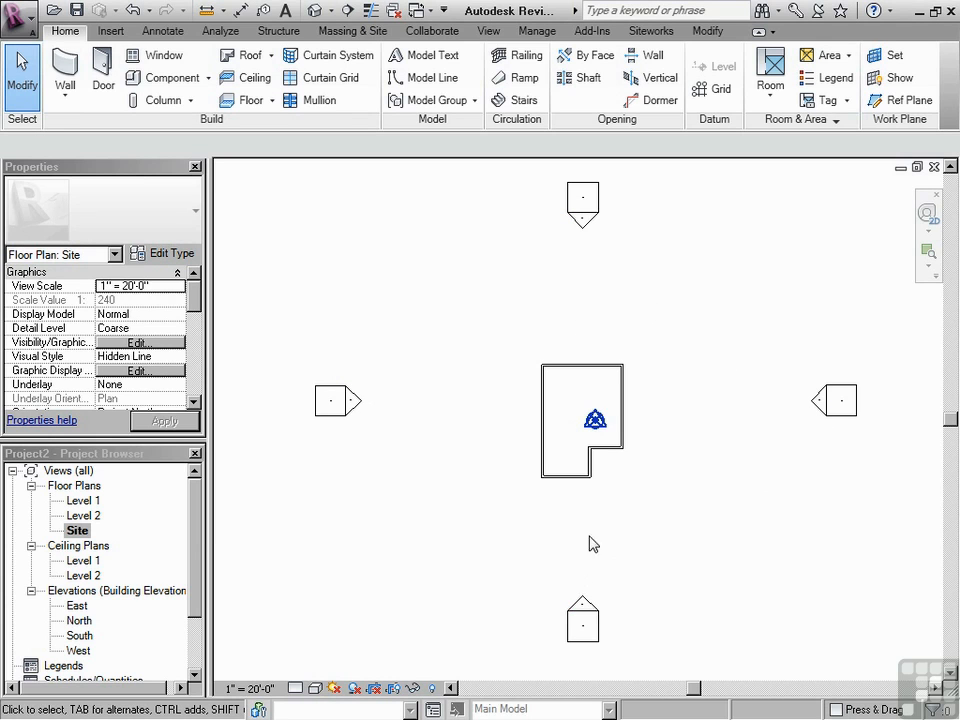
mouse_move(584, 516)
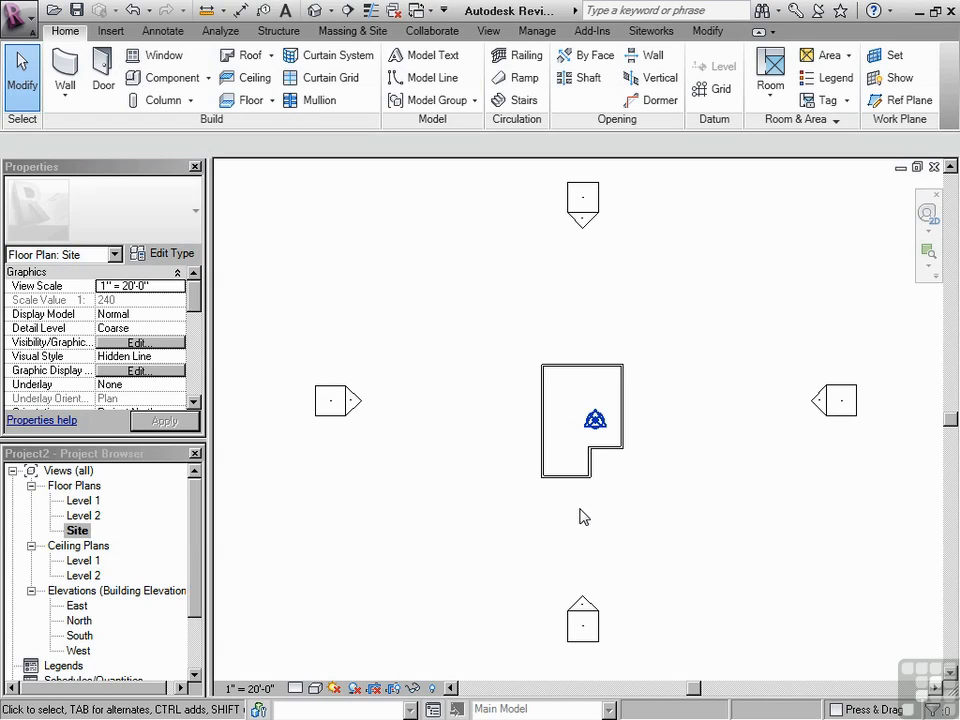
mouse_move(592, 408)
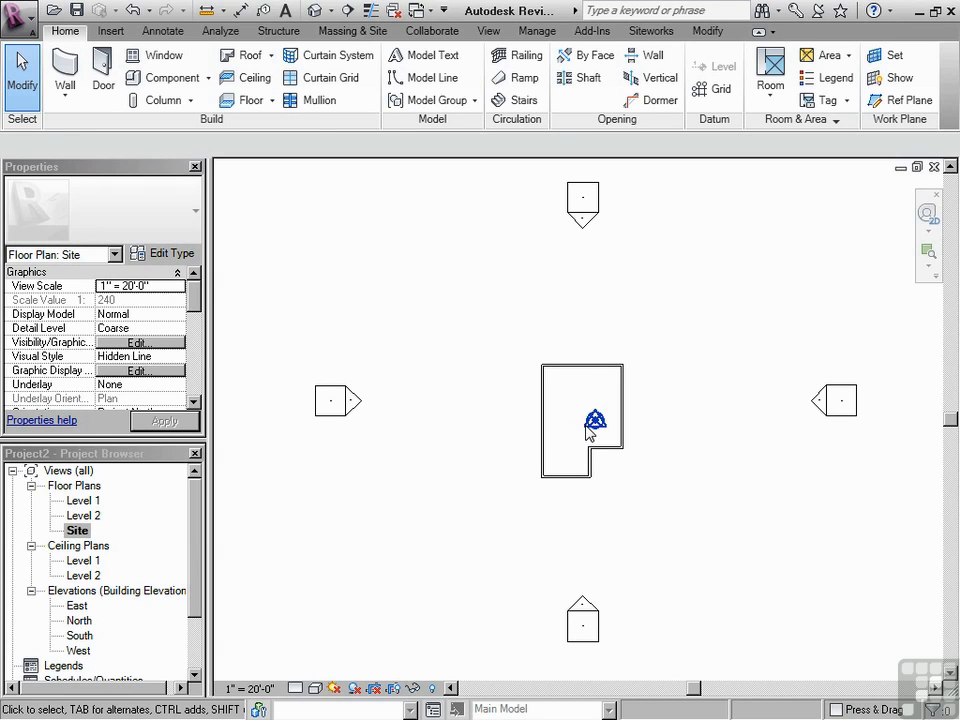
click(596, 420)
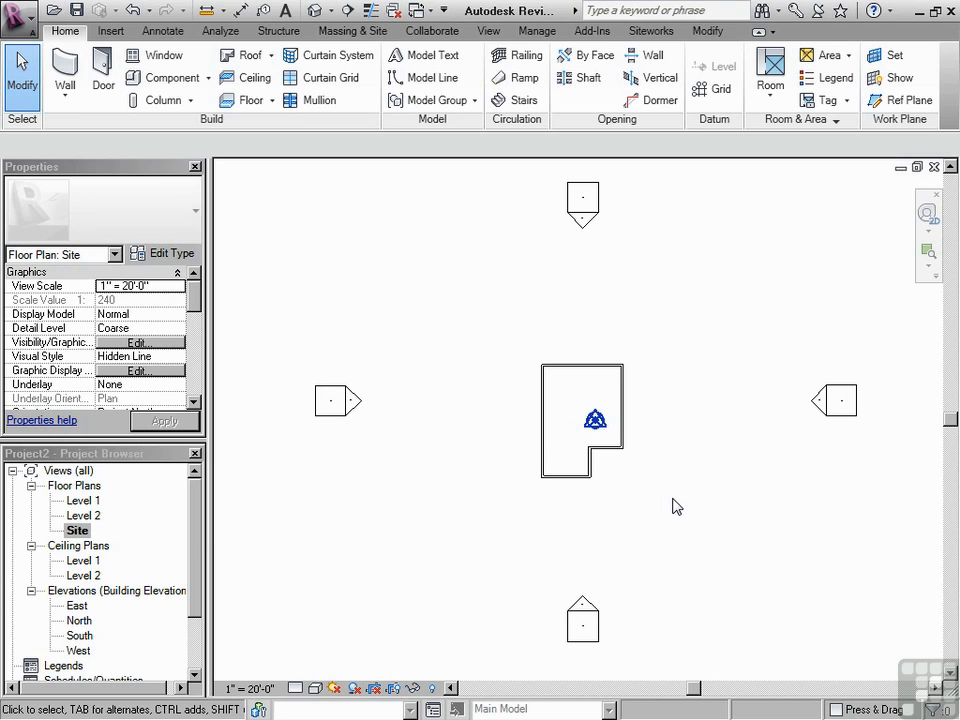
mouse_move(564, 408)
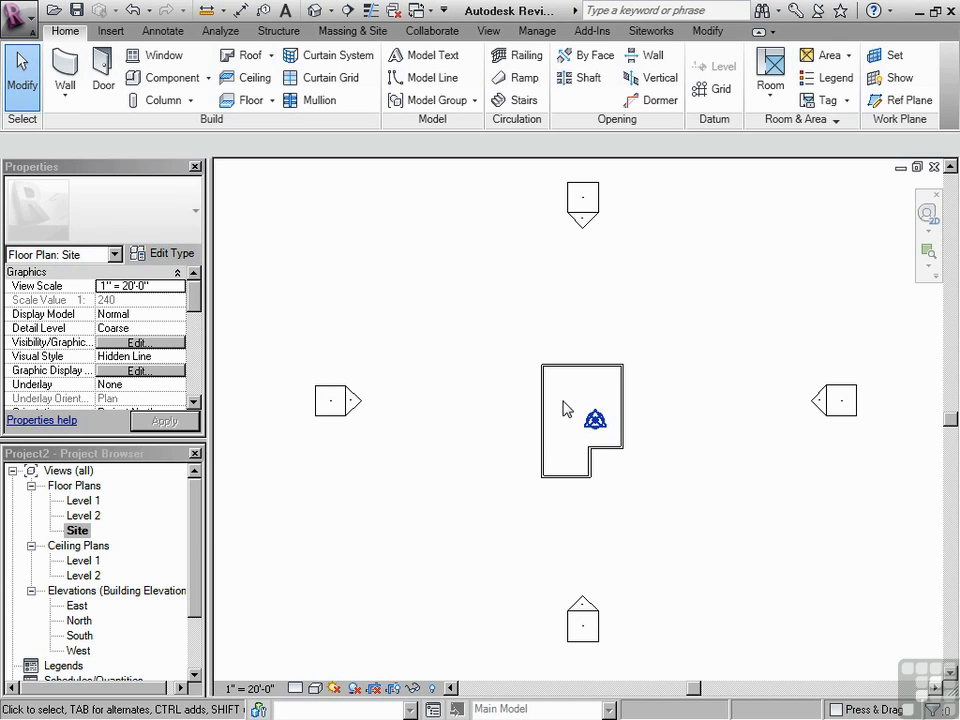
mouse_move(564, 410)
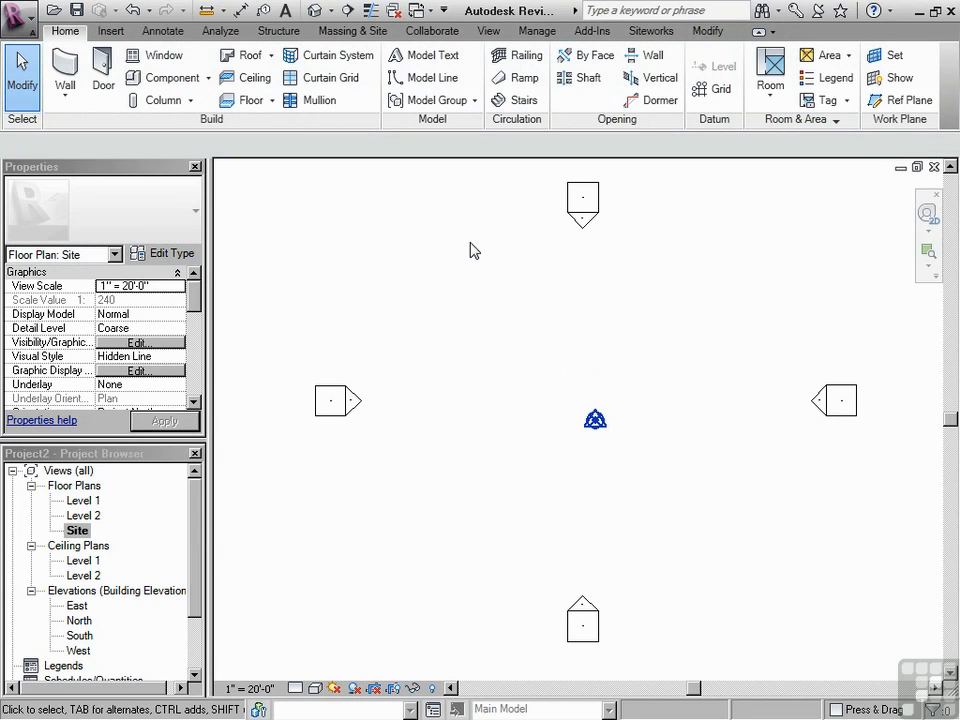
Start the Wall tool again to redraw the L-shape from the project base point
click(64, 72)
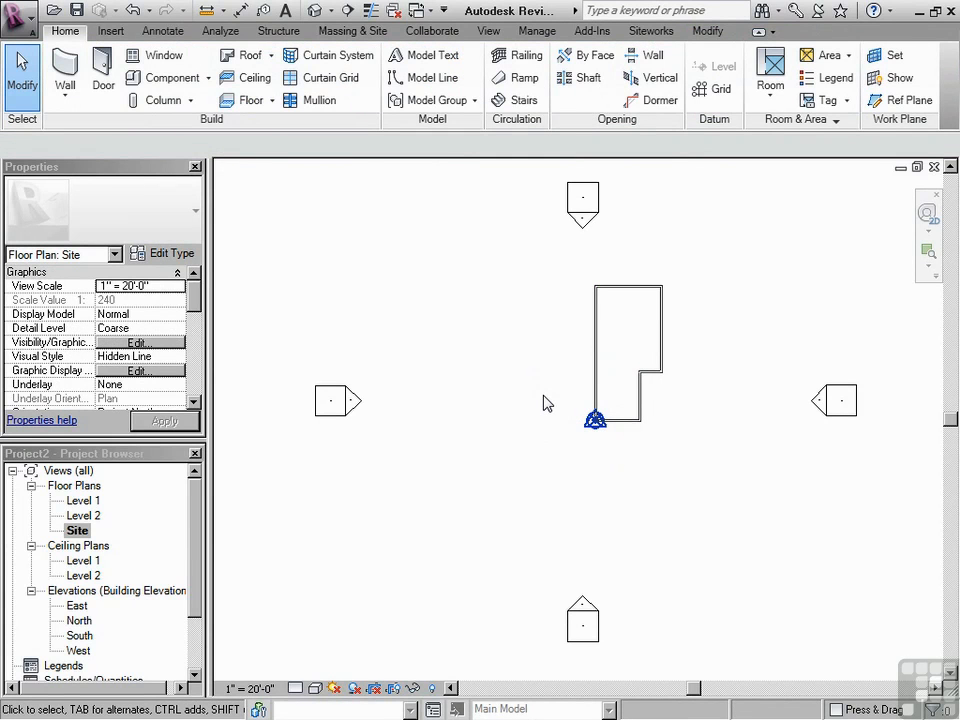
mouse_move(592, 444)
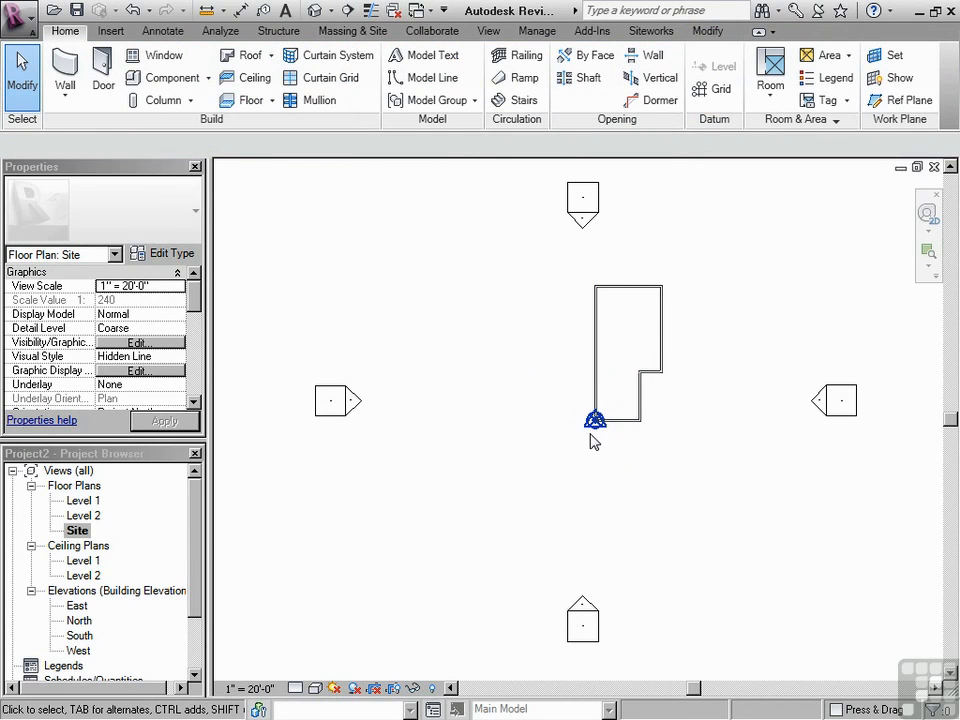
mouse_move(310, 528)
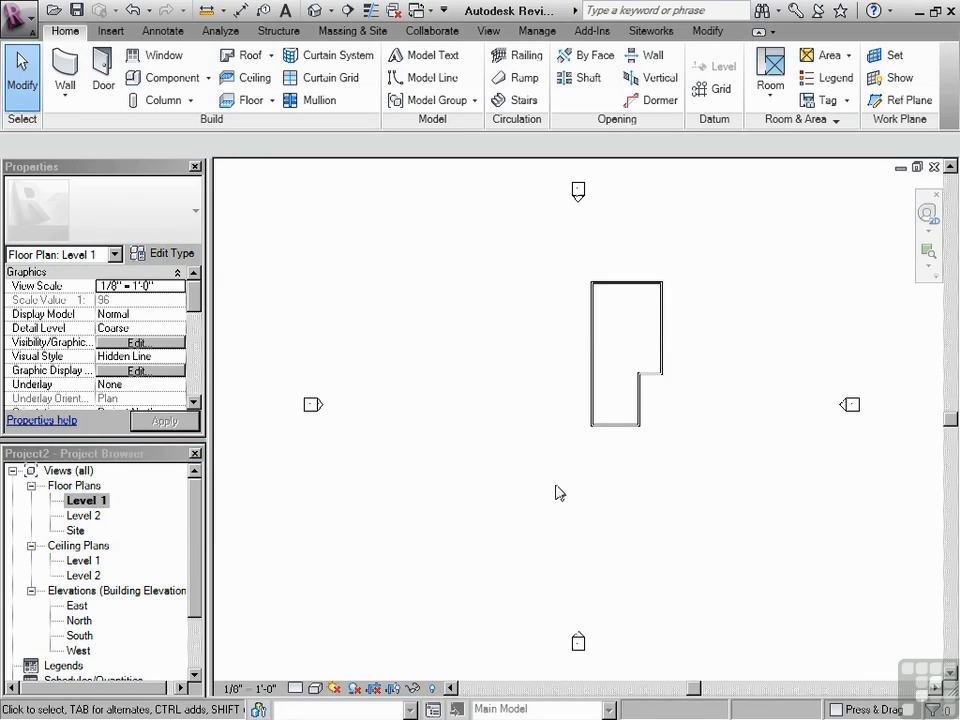
mouse_move(564, 484)
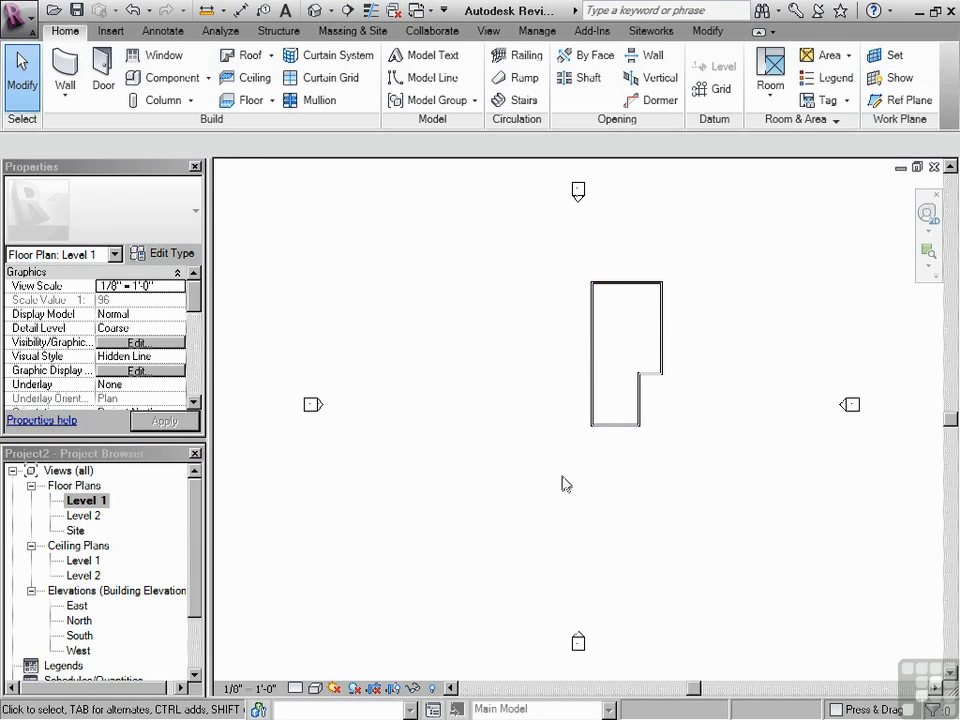
View the South elevation, then return to the Site plan
click(80, 636)
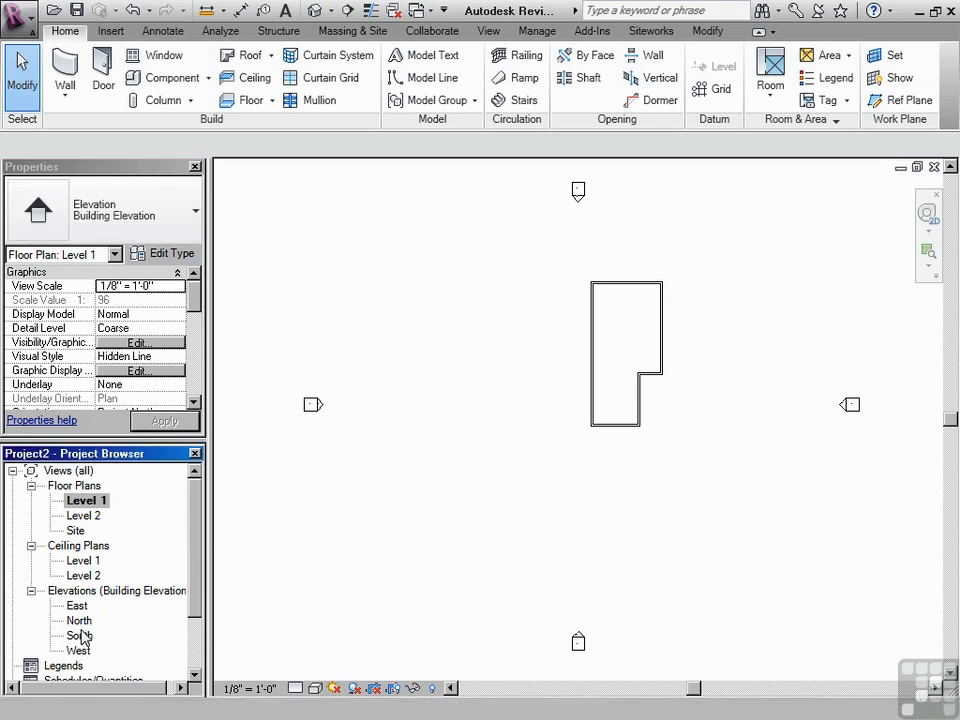
double_click(78, 636)
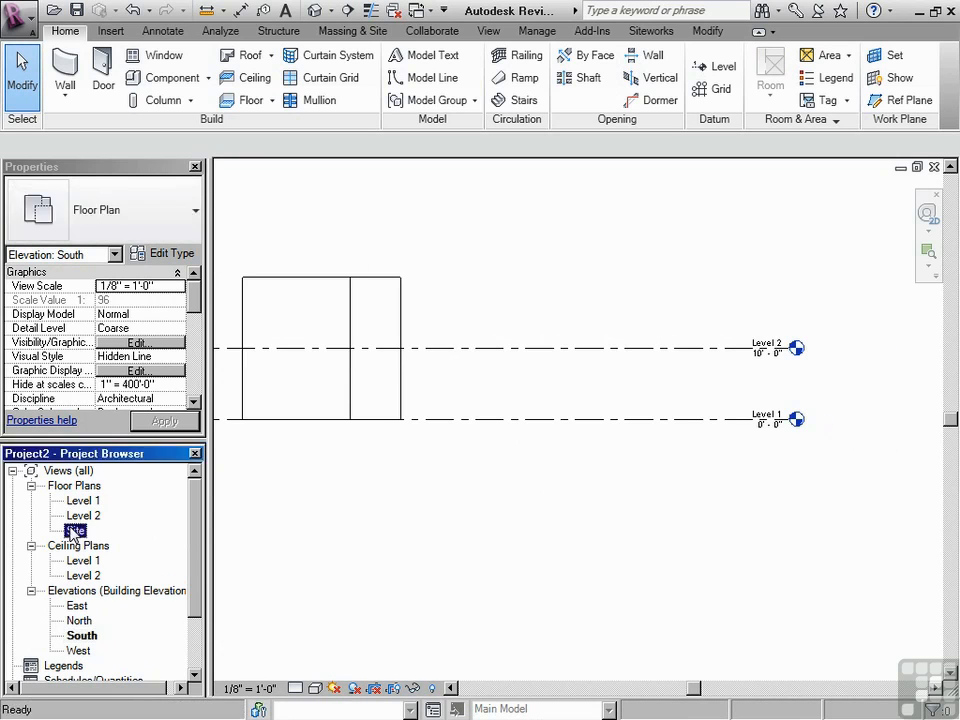
double_click(76, 530)
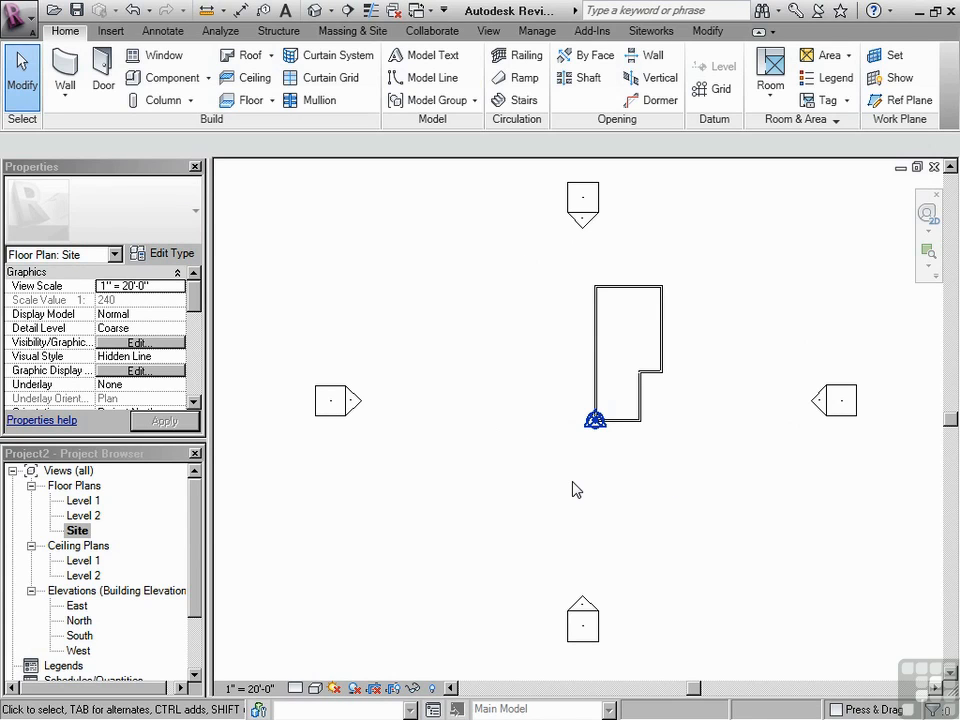
mouse_move(536, 272)
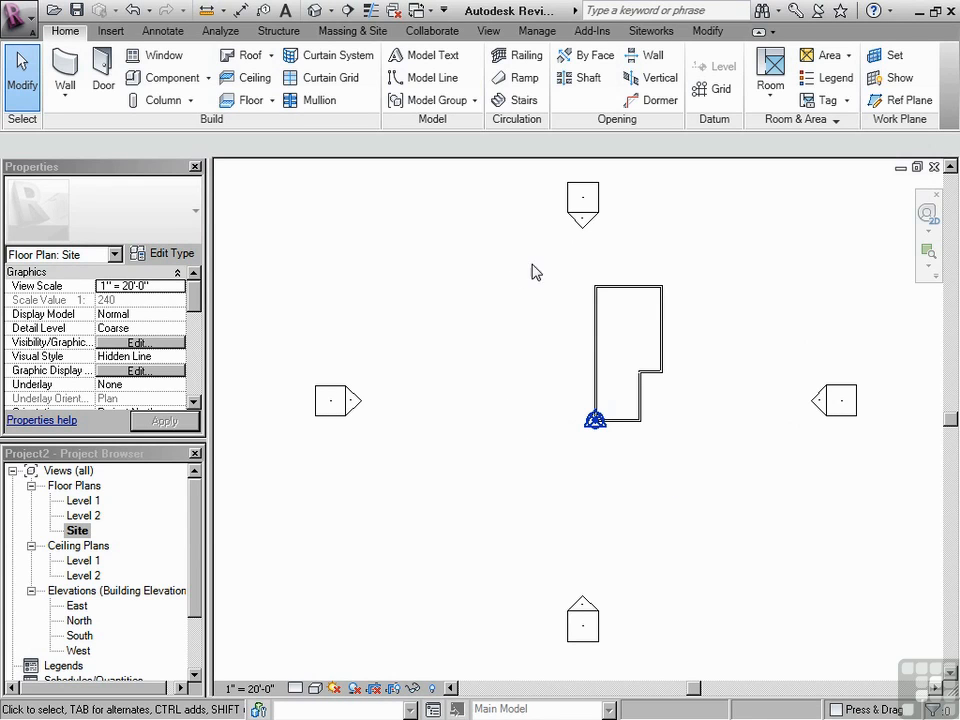
Select the project base point to read its N/S and E/W coordinates of 0' 0"
click(836, 400)
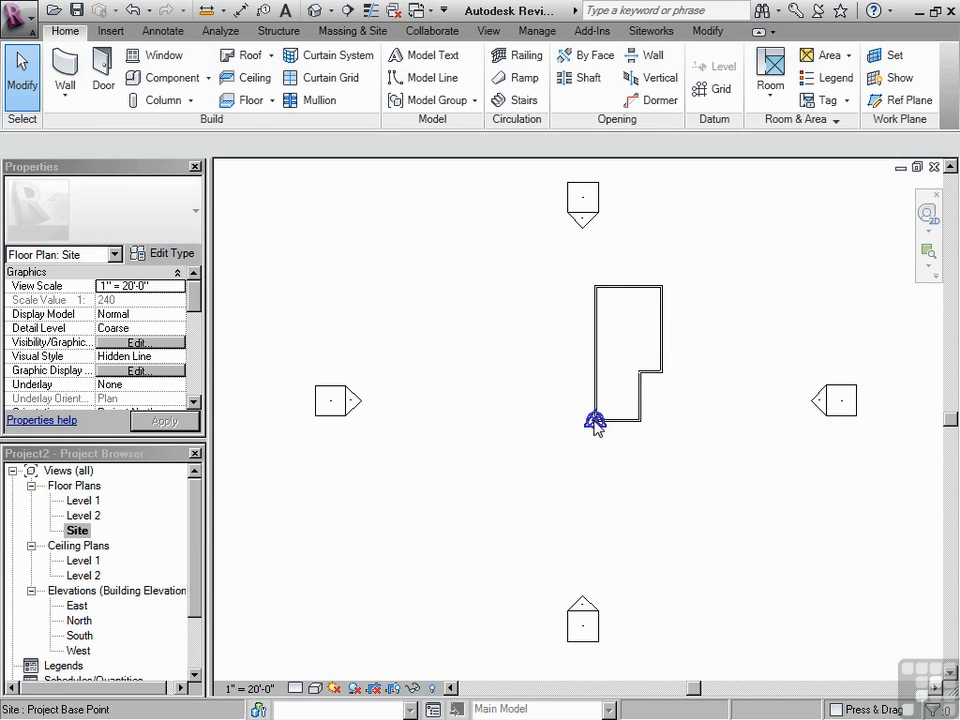
click(596, 420)
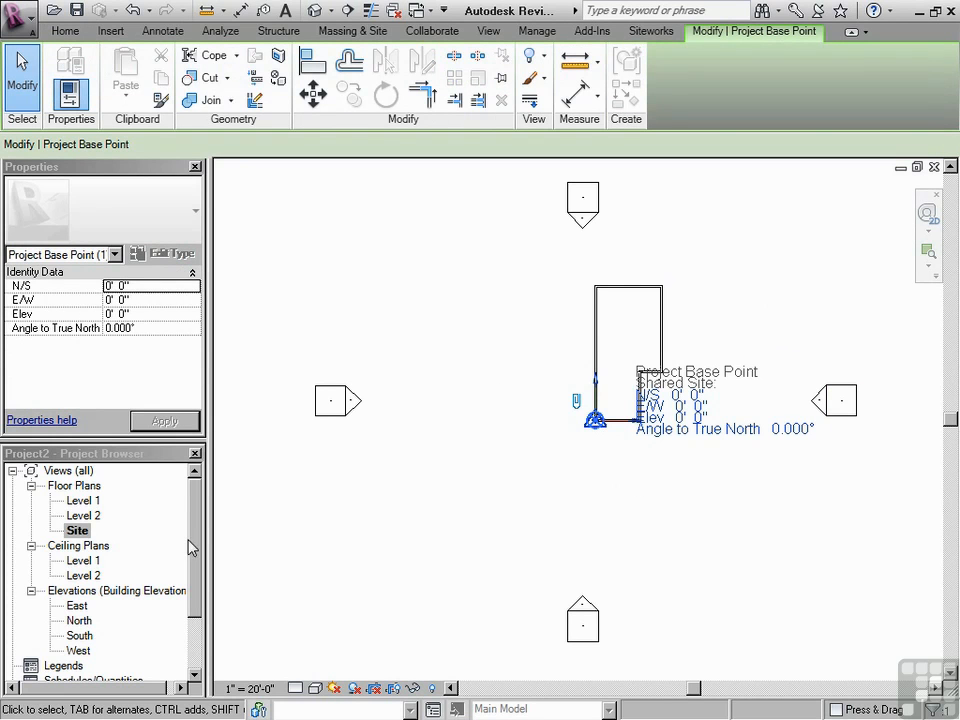
mouse_move(484, 516)
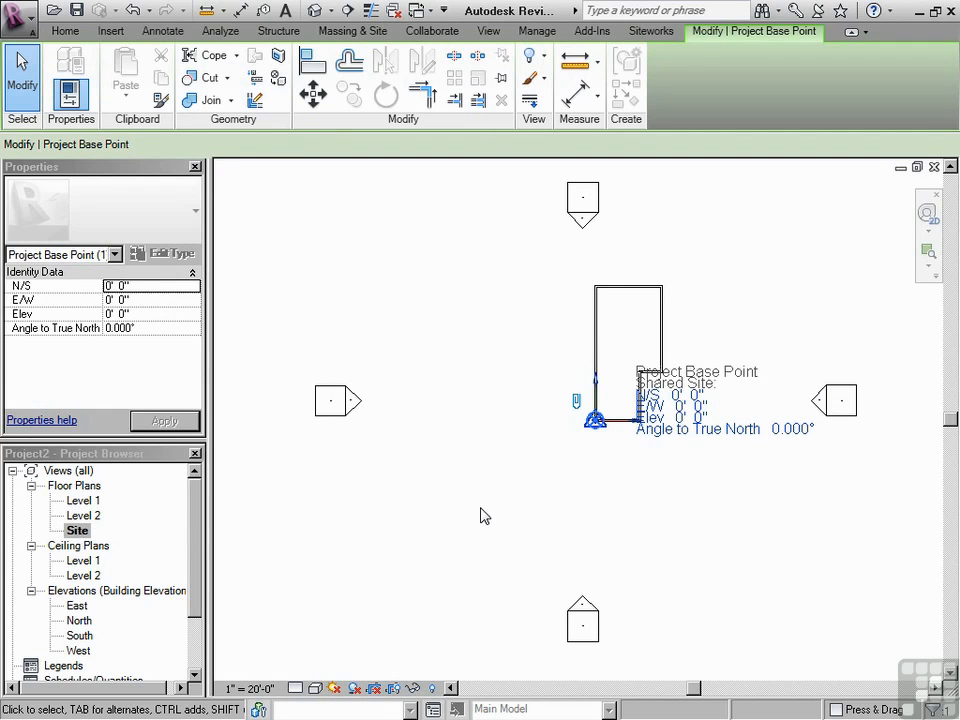